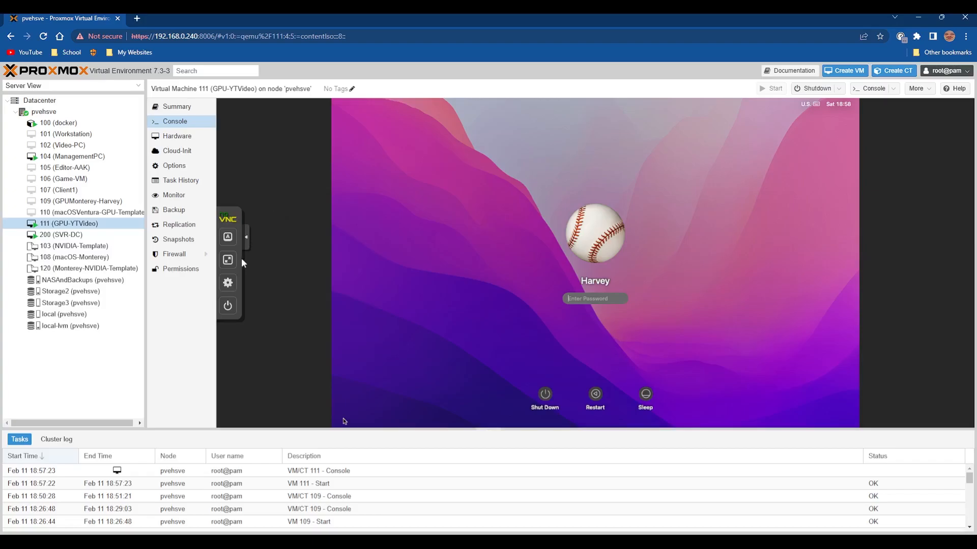
- Switch the VM 111 noVNC console to fullscreen and log in to macOS
{"action": "left_click", "coordinate": [228, 261]}
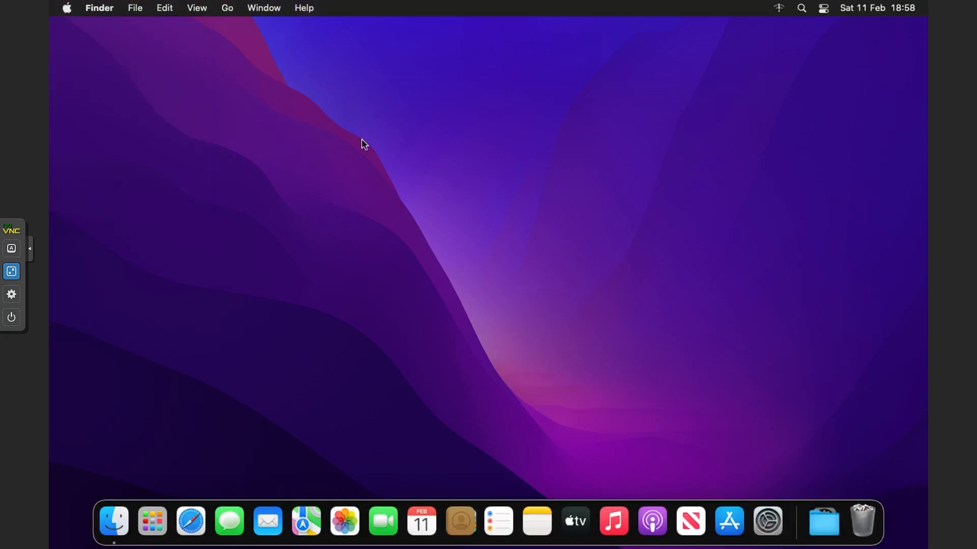
{"action": "mouse_move", "coordinate": [485, 162]}
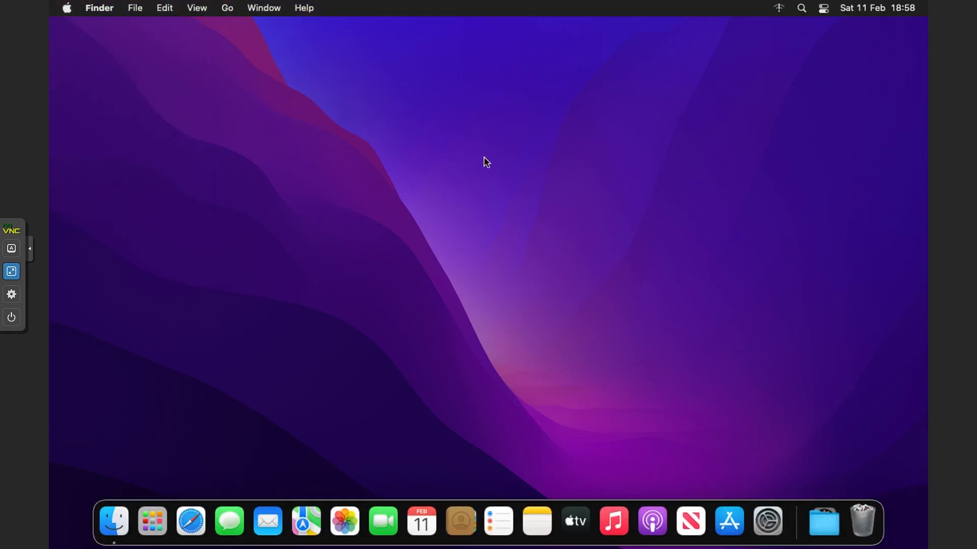
- Show About This Mac and note graphics reported as only Display 3 MB
{"action": "left_click", "coordinate": [68, 9]}
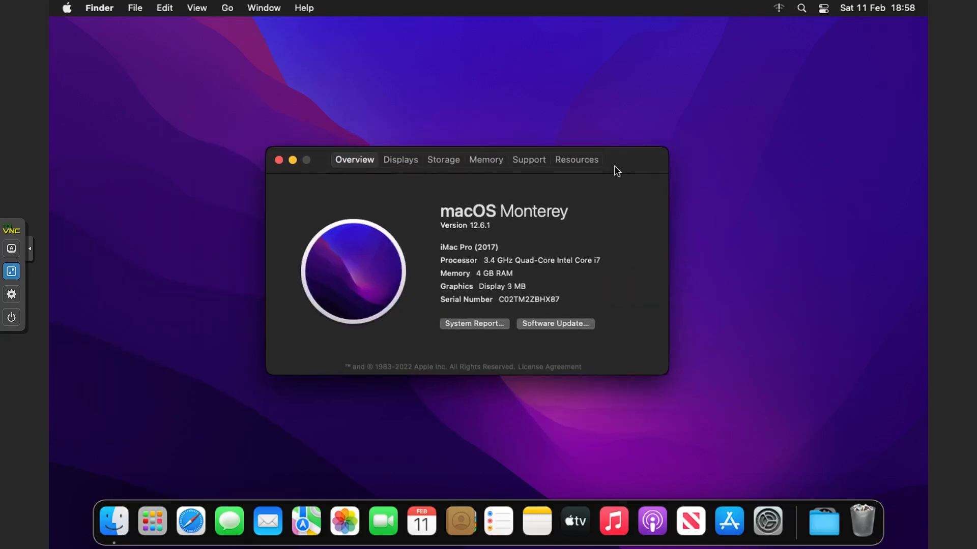
{"action": "left_click_drag", "start_coordinate": [614, 160], "coordinate": [504, 132]}
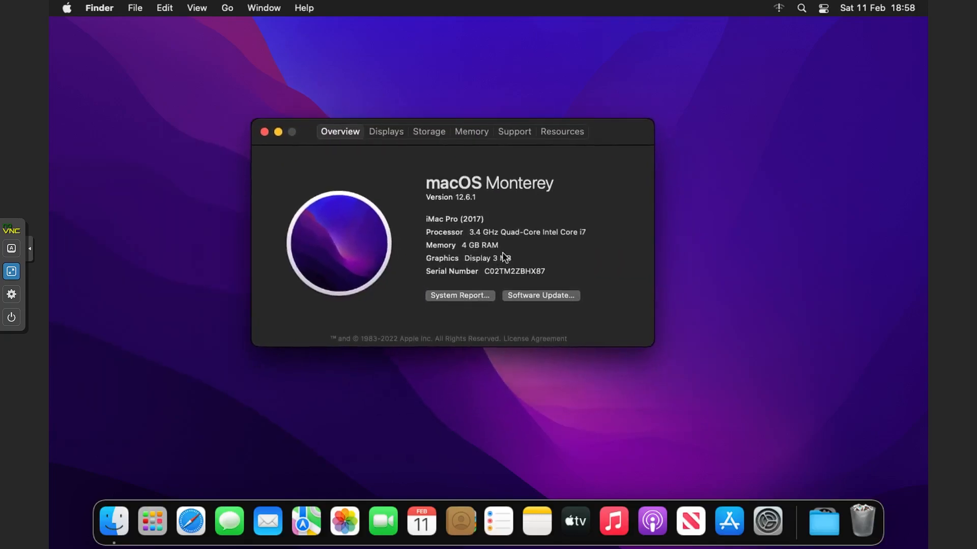
{"action": "double_click", "coordinate": [487, 258]}
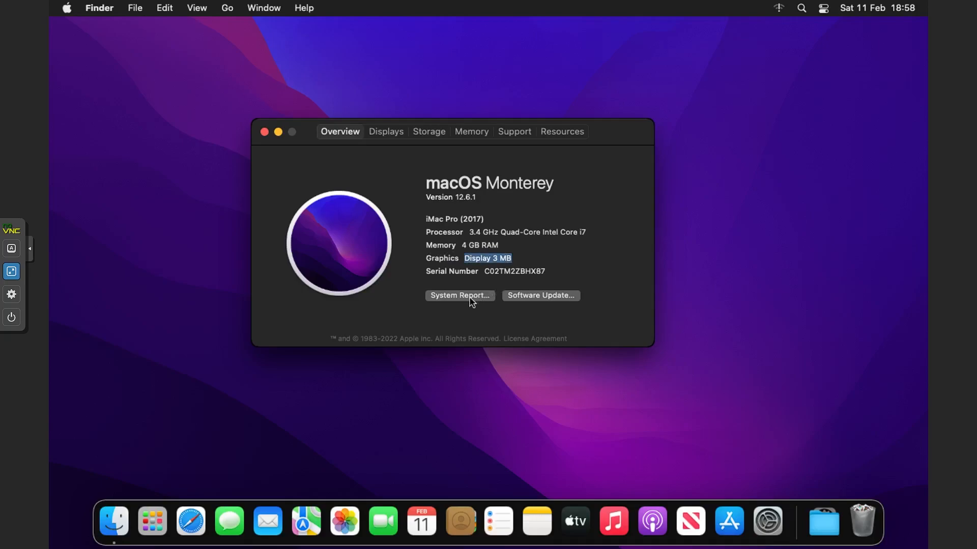
- Review the System Report's Graphics/Displays and PCI device lists
{"action": "left_click", "coordinate": [460, 295]}
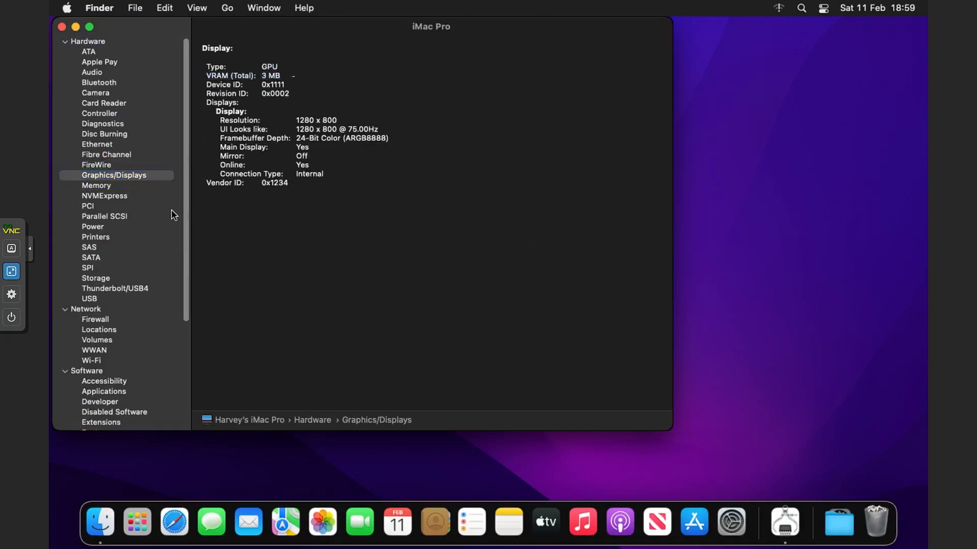
{"action": "mouse_move", "coordinate": [102, 285]}
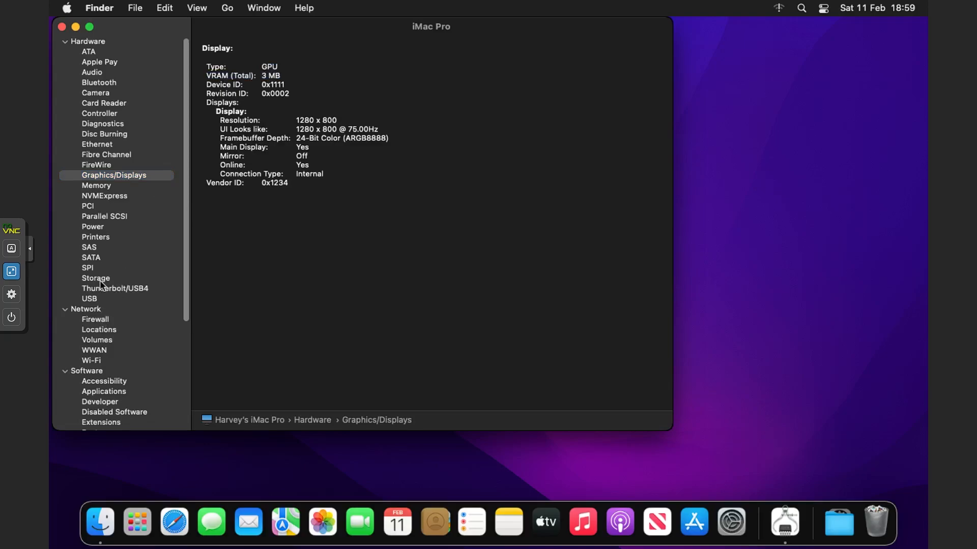
{"action": "left_click", "coordinate": [88, 205]}
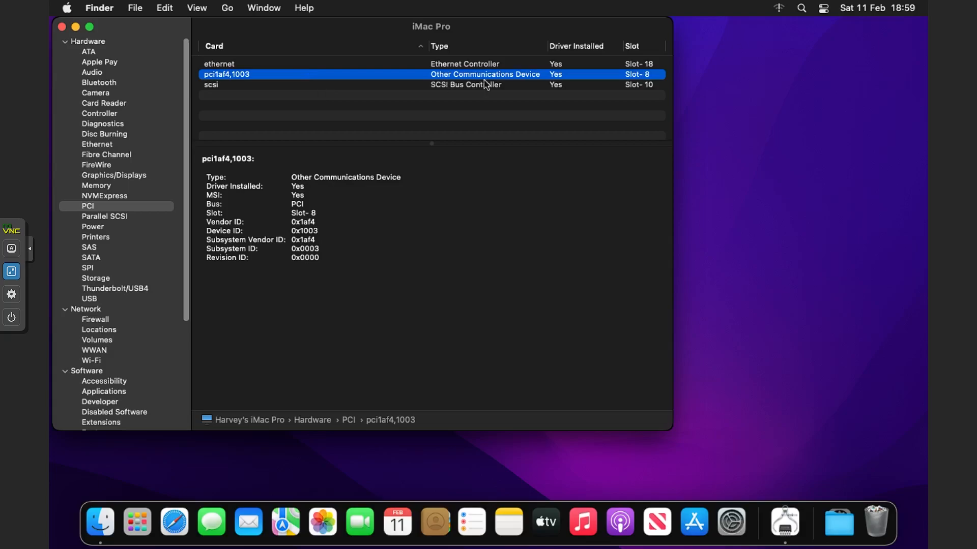
{"action": "mouse_move", "coordinate": [183, 104]}
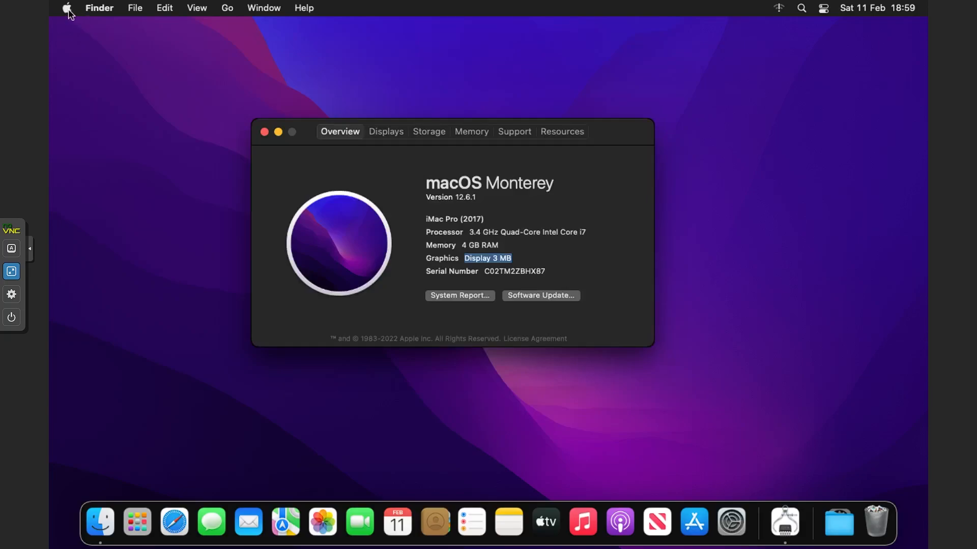
- Shut down macOS and add PCI device 0000:01:00.0 with All Functions to VM 111
{"action": "left_click", "coordinate": [263, 131]}
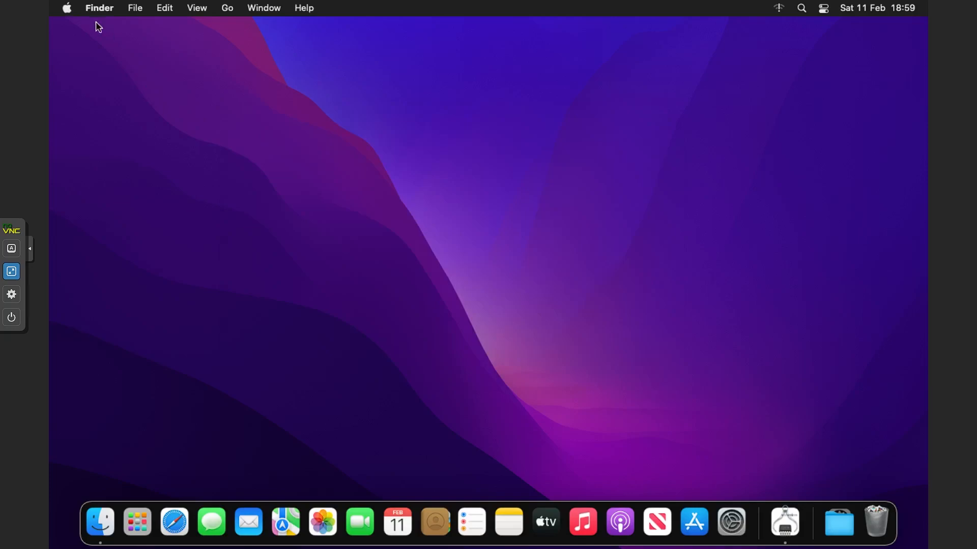
{"action": "mouse_move", "coordinate": [103, 171]}
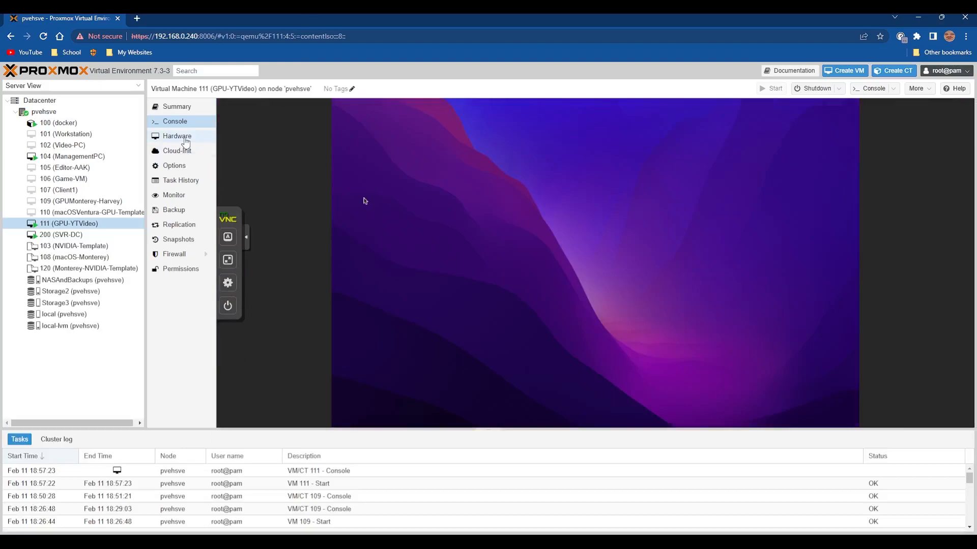
{"action": "left_click", "coordinate": [177, 136]}
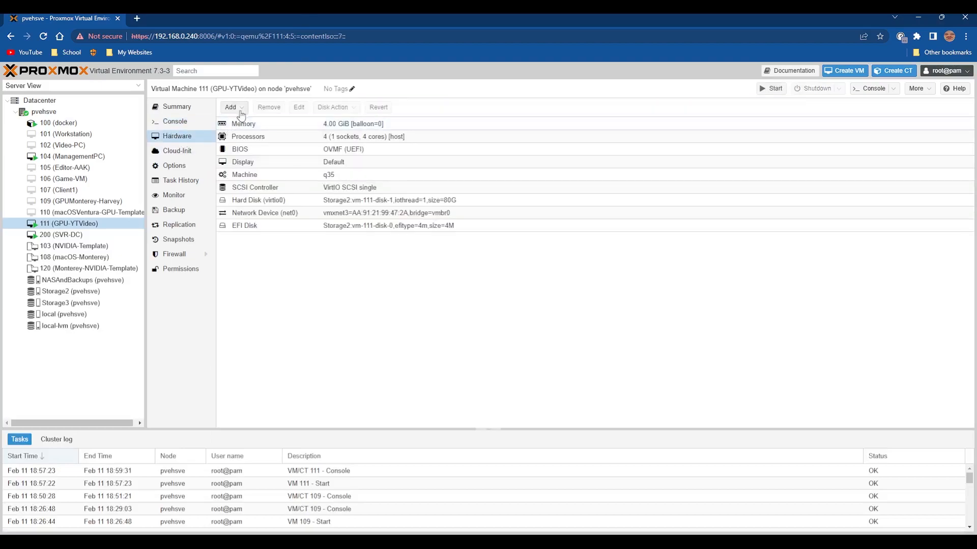
{"action": "left_click", "coordinate": [234, 108]}
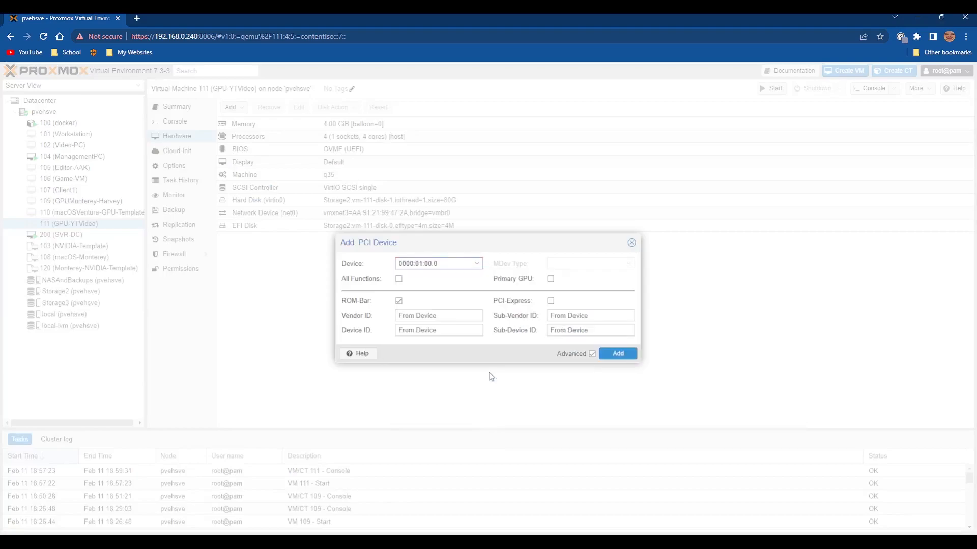
{"action": "left_click", "coordinate": [398, 278]}
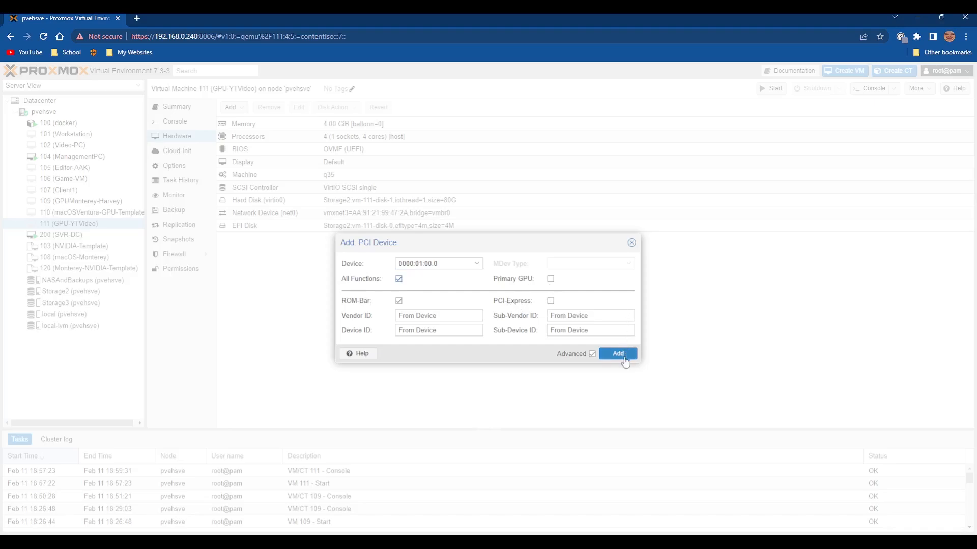
{"action": "left_click", "coordinate": [618, 354]}
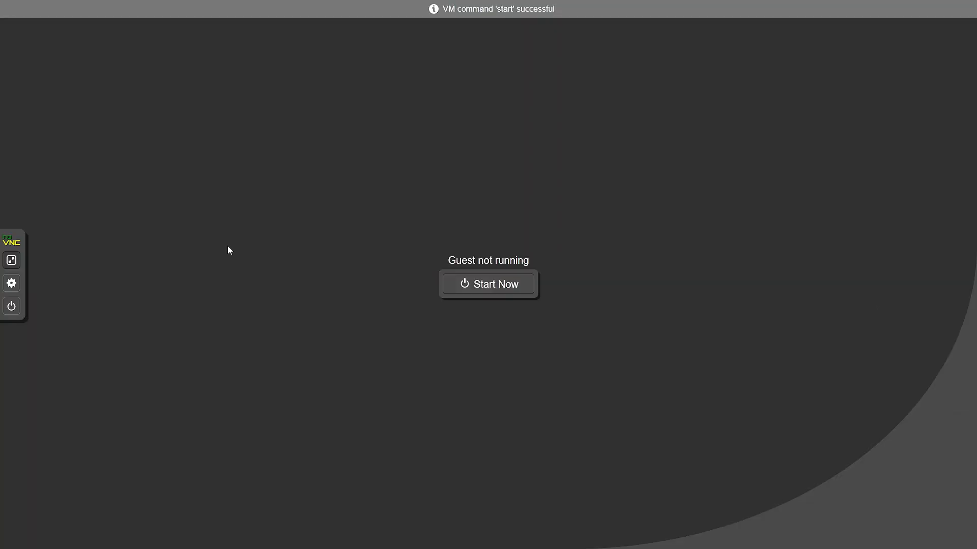
- Boot the guest with the passed-through GPU and log in with the password
{"action": "left_click", "coordinate": [488, 283]}
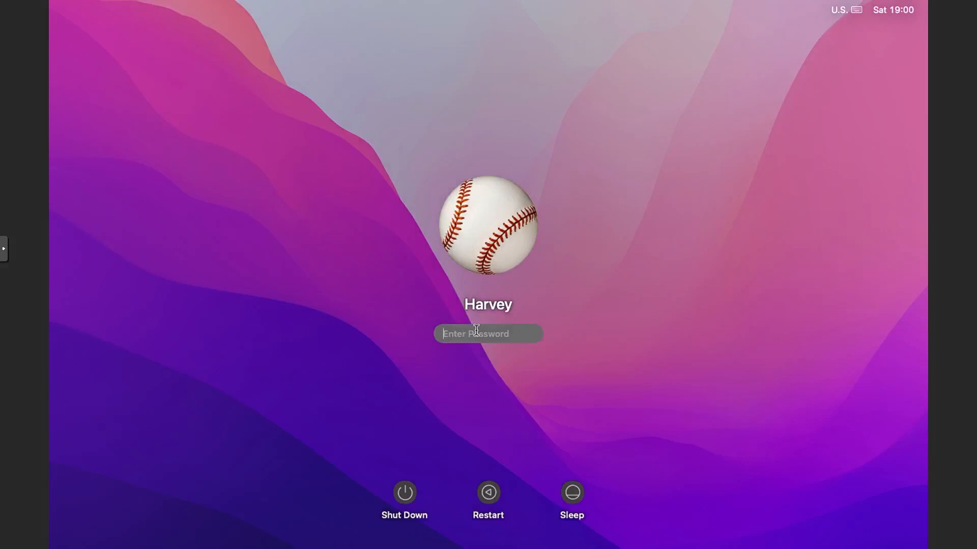
{"action": "type", "text": "password"}
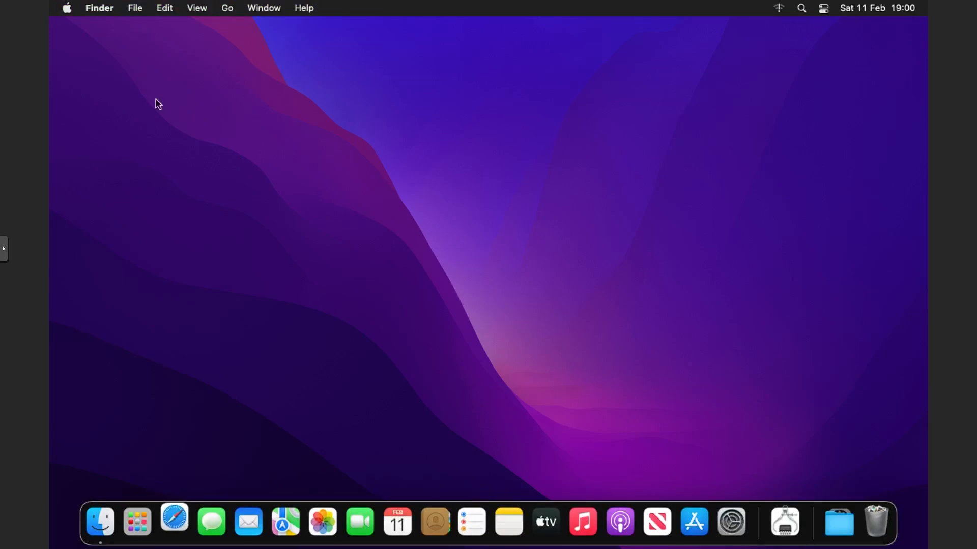
- Launch Safari, then bring up the System Report's Graphics/Displays section
{"action": "left_click", "coordinate": [65, 8]}
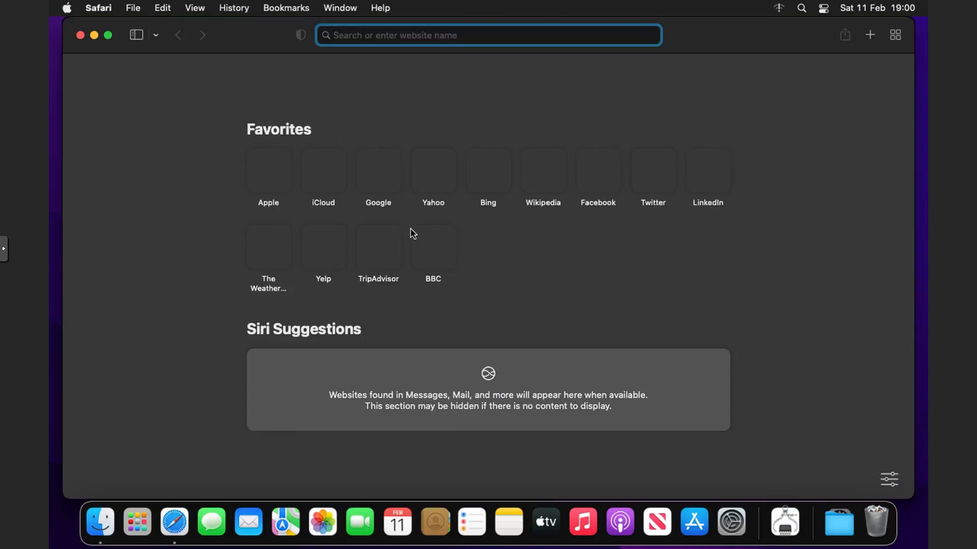
{"action": "left_click", "coordinate": [67, 8]}
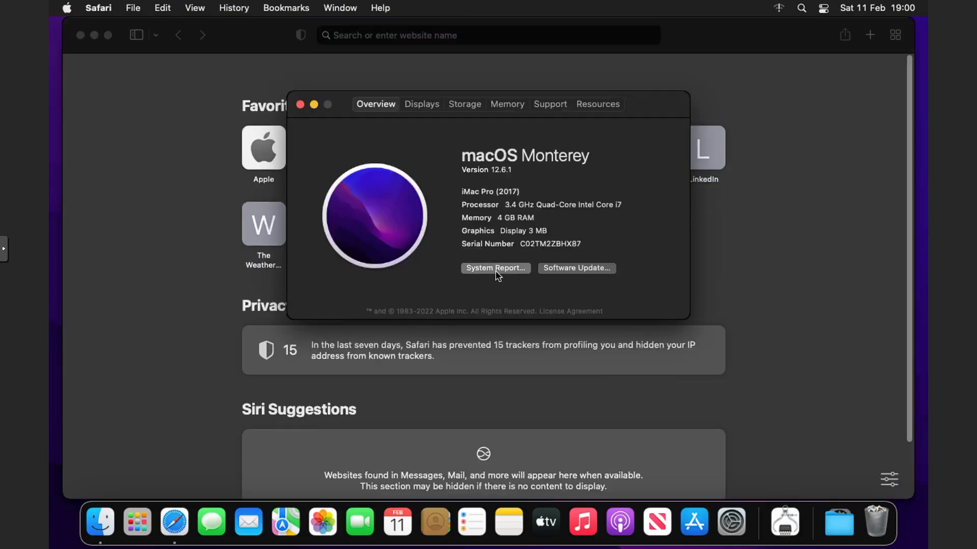
{"action": "left_click", "coordinate": [495, 268]}
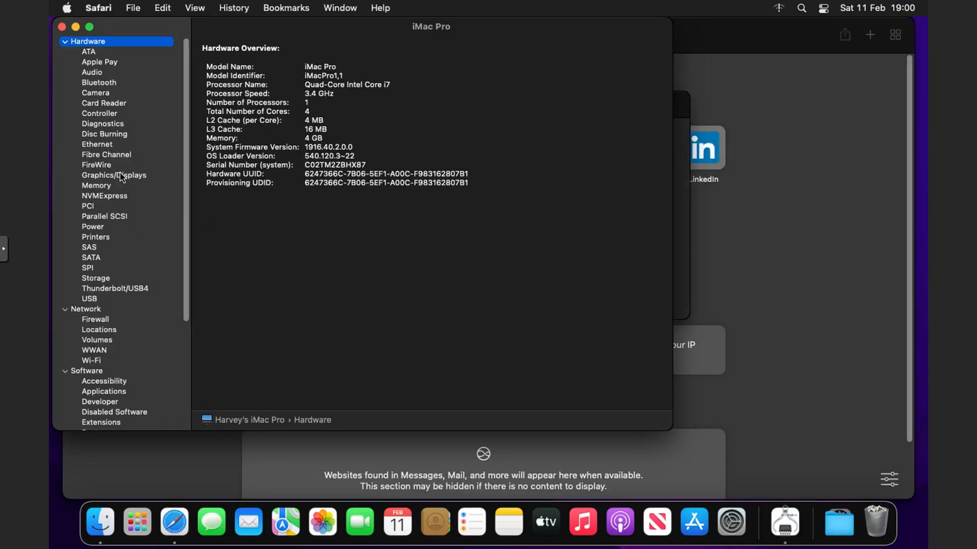
{"action": "left_click", "coordinate": [114, 175]}
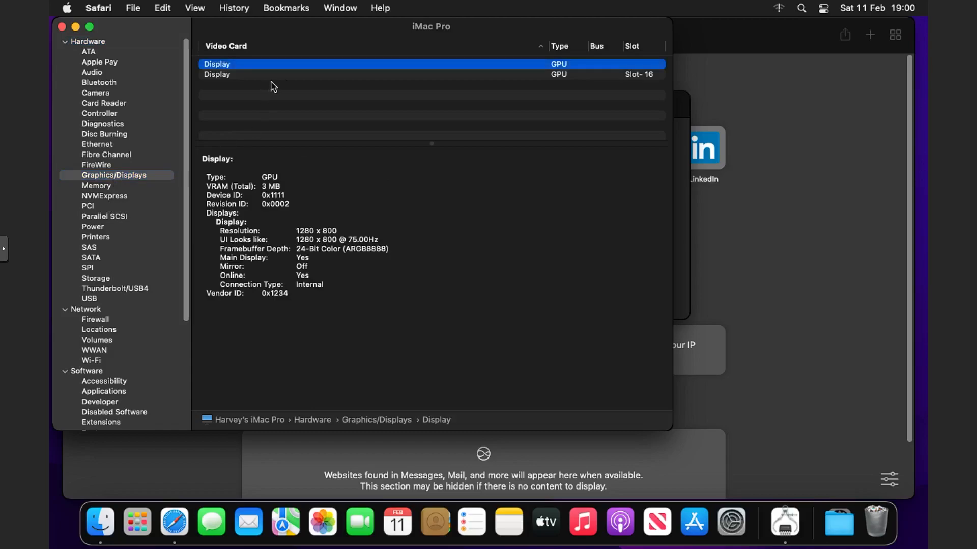
- Confirm the NVIDIA card in slot 16 shows No Kext Loaded and appears under PCI
{"action": "left_click", "coordinate": [237, 75]}
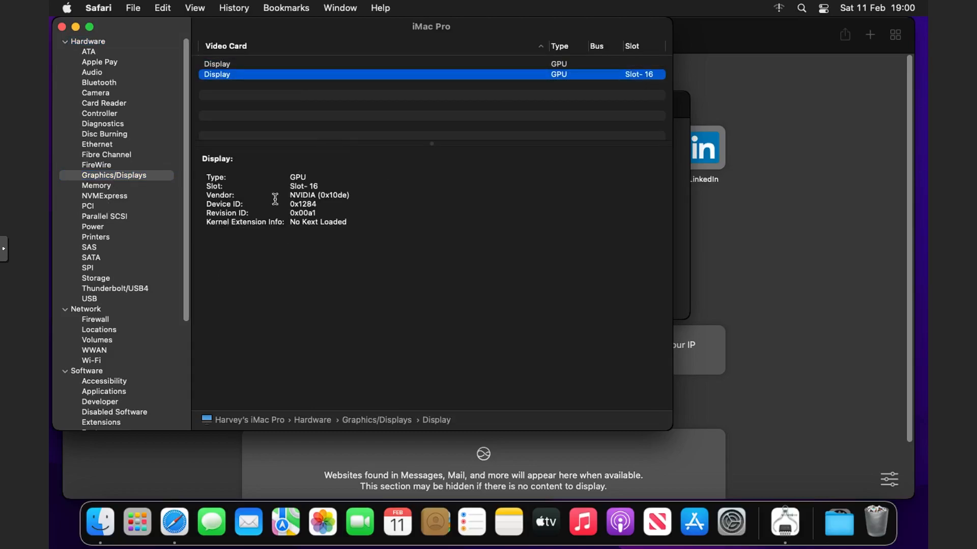
{"action": "double_click", "coordinate": [318, 221]}
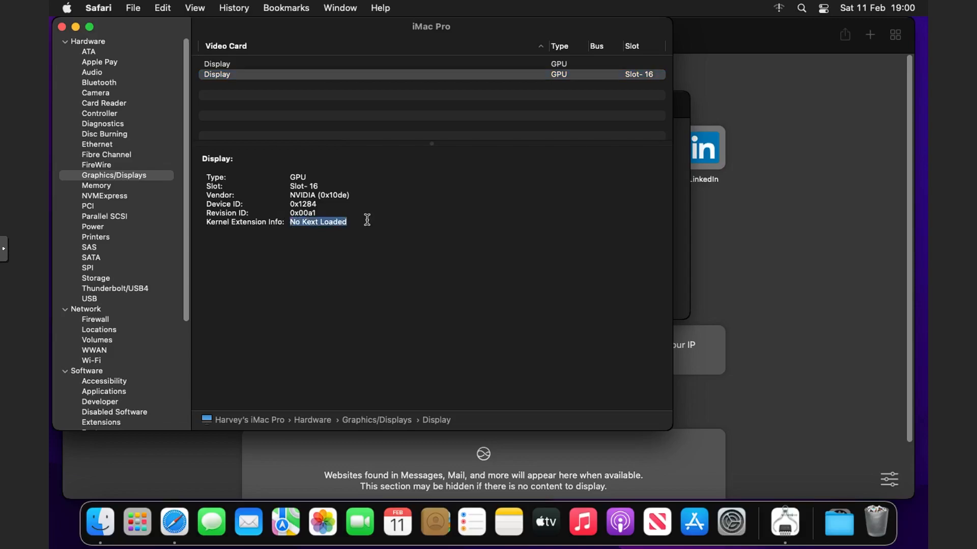
{"action": "left_click", "coordinate": [87, 206]}
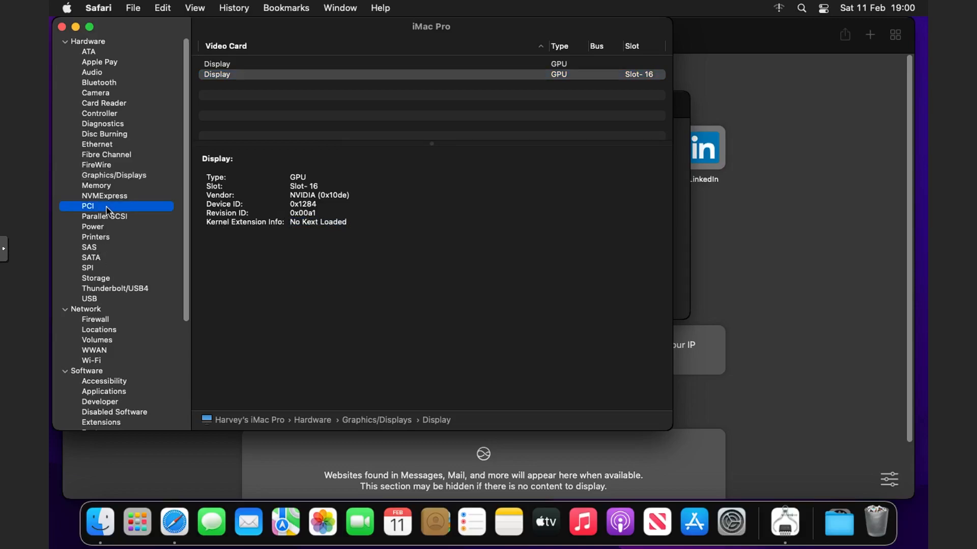
{"action": "left_click", "coordinate": [87, 206]}
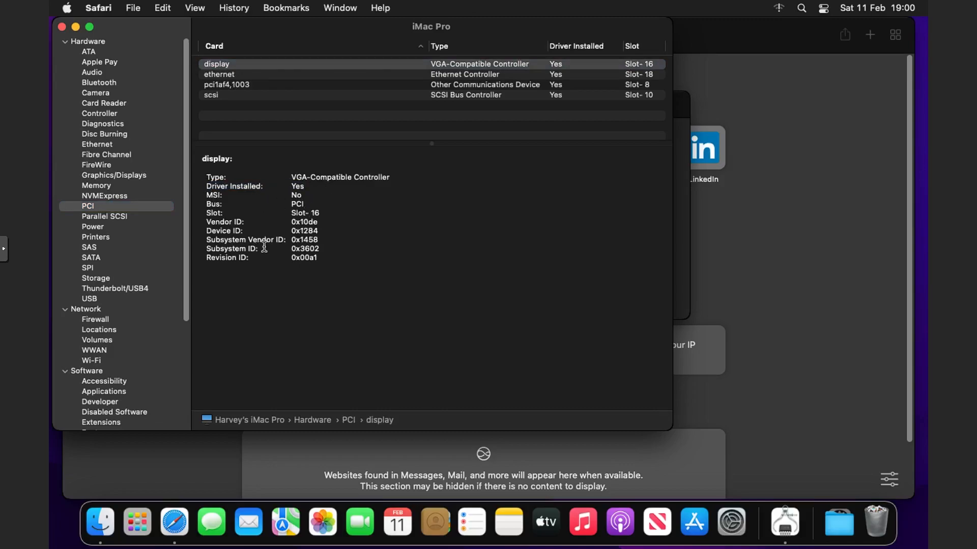
{"action": "mouse_move", "coordinate": [50, 59]}
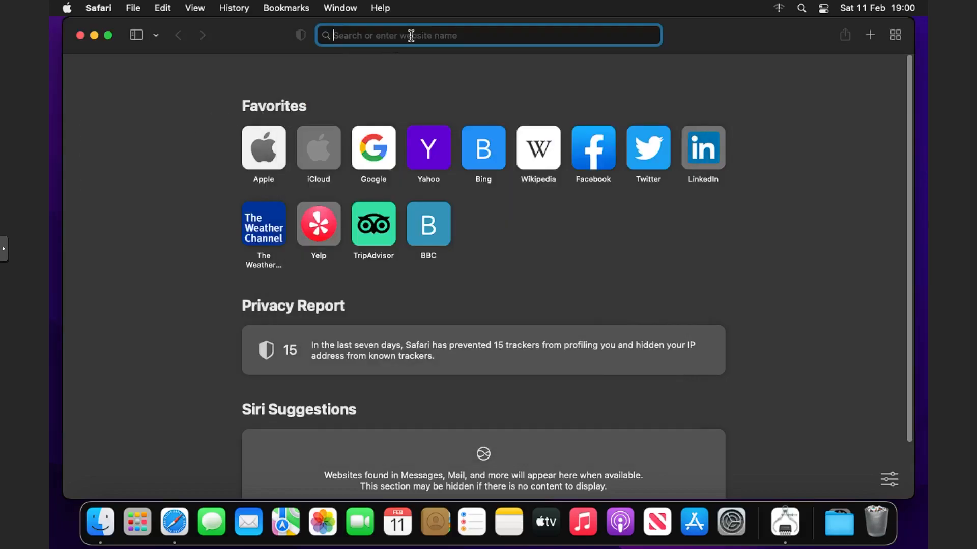
- Search 'opencore' and navigate to the OpenCore Legacy Patcher 0.6.1 release assets
{"action": "type", "text": "opencore"}
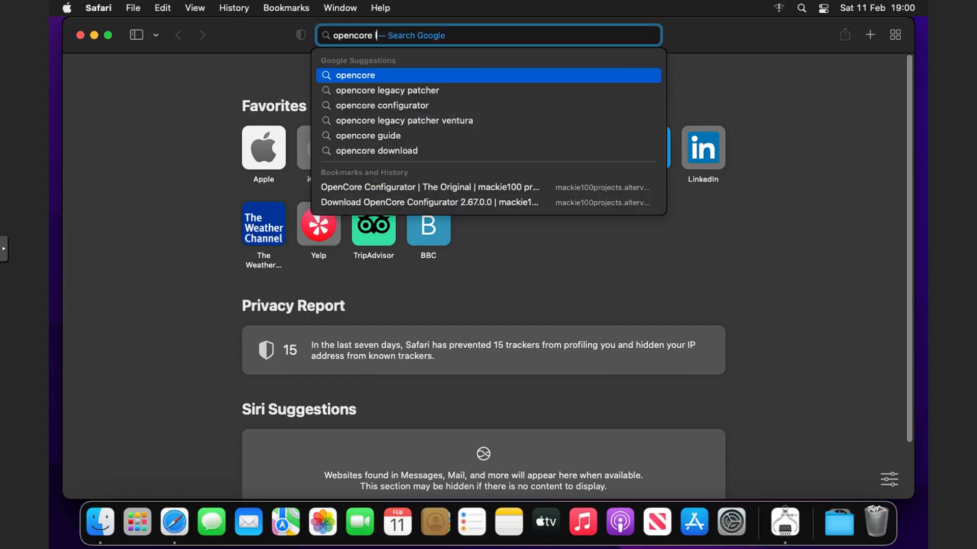
{"action": "left_click", "coordinate": [386, 90]}
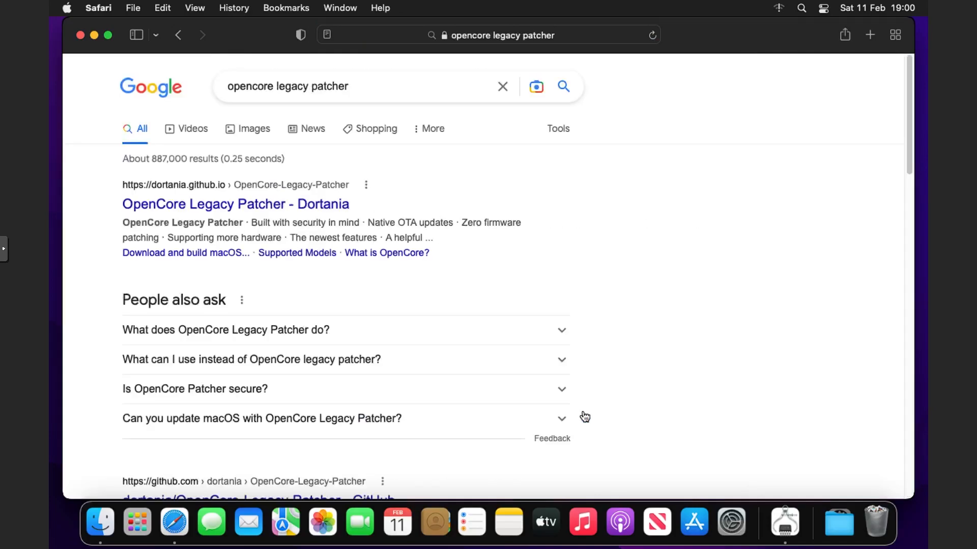
{"action": "left_click", "coordinate": [207, 204]}
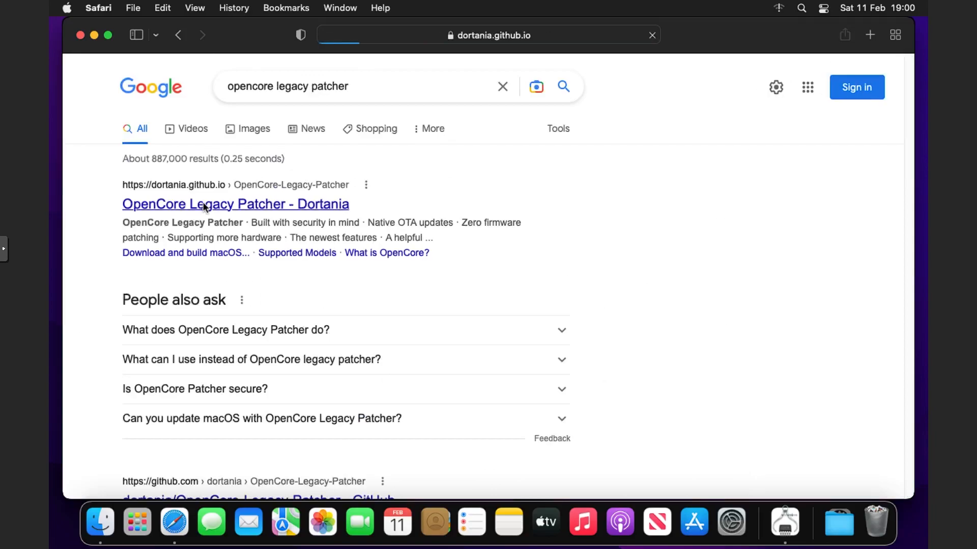
{"action": "left_click", "coordinate": [209, 203]}
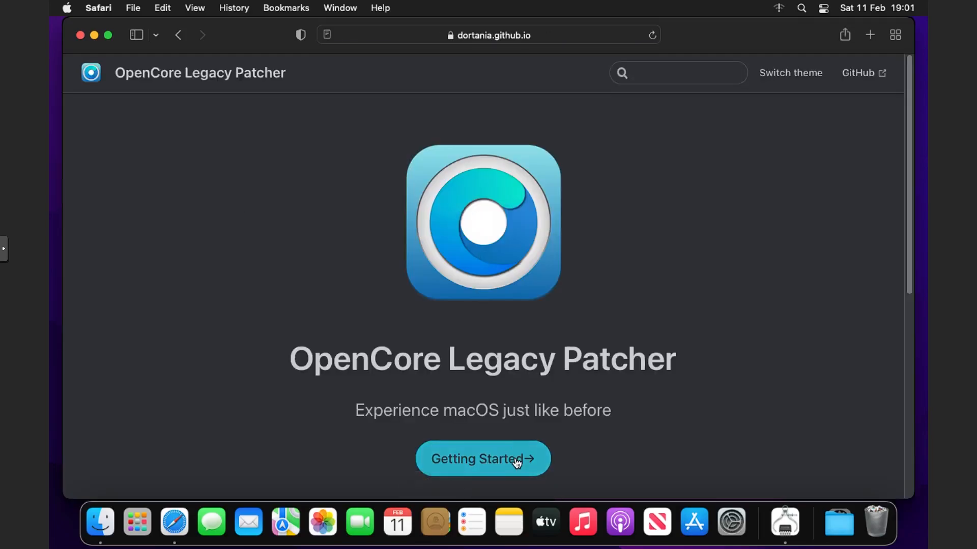
{"action": "left_click", "coordinate": [482, 459]}
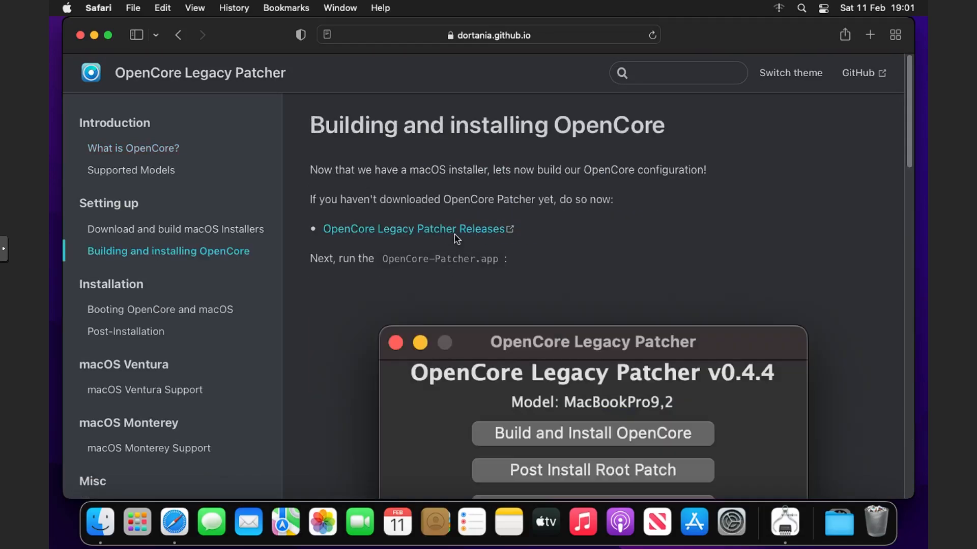
{"action": "left_click", "coordinate": [413, 229]}
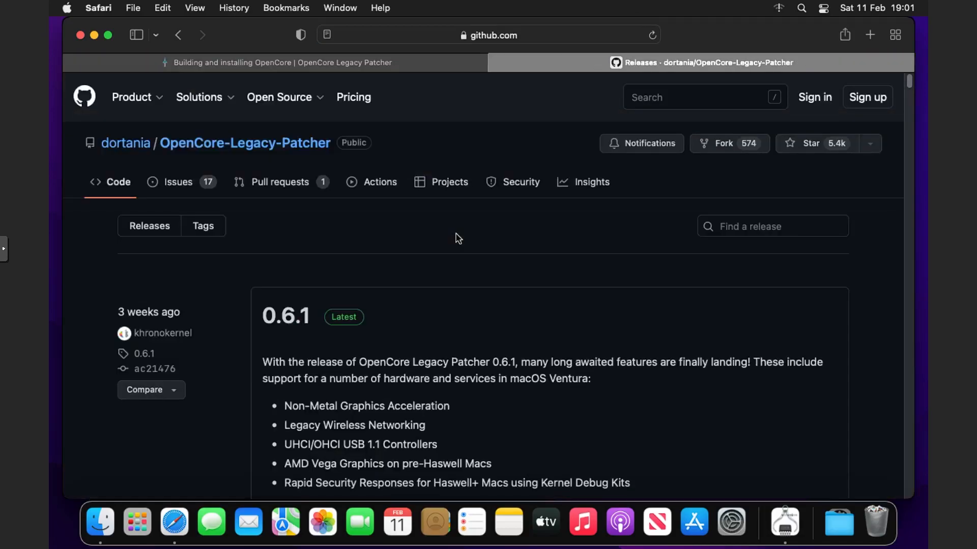
{"action": "scroll", "scroll_direction": "down", "scroll_amount": 3}
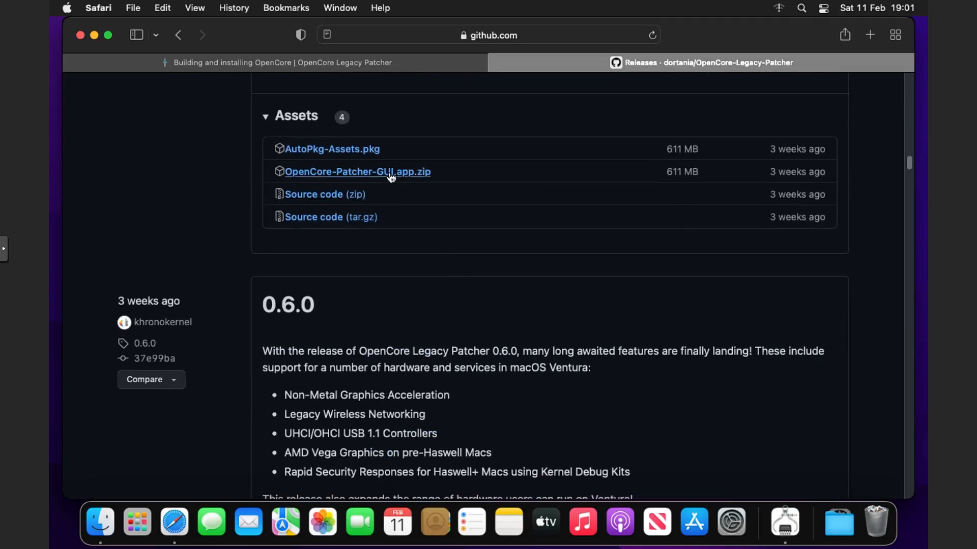
- Download OpenCore-Patcher-GUI.app.zip, allow github.com downloads, and show the Downloads list
{"action": "left_click", "coordinate": [358, 171]}
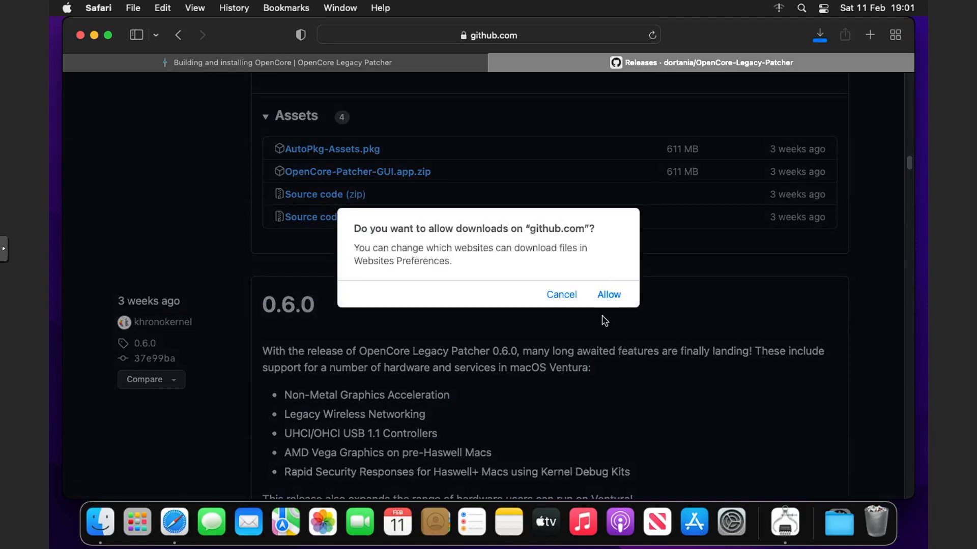
{"action": "left_click", "coordinate": [608, 295]}
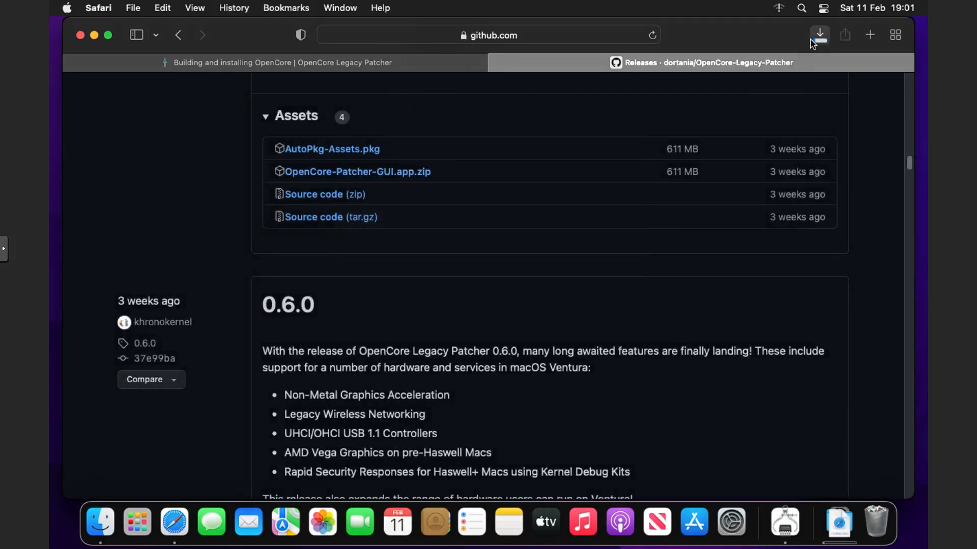
{"action": "left_click", "coordinate": [818, 34]}
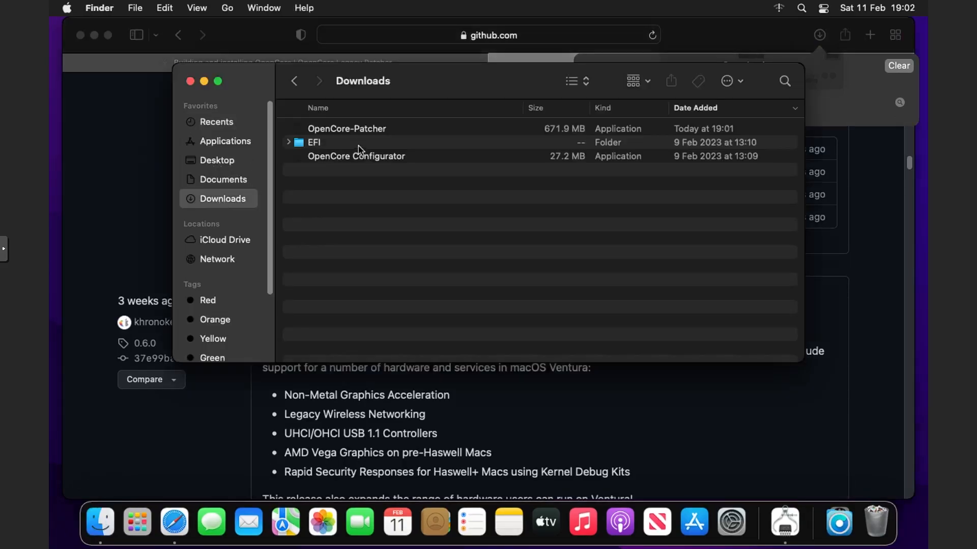
- Launch OpenCore-Patcher from Downloads, approving the internet-app Gatekeeper warning
{"action": "left_click", "coordinate": [346, 129]}
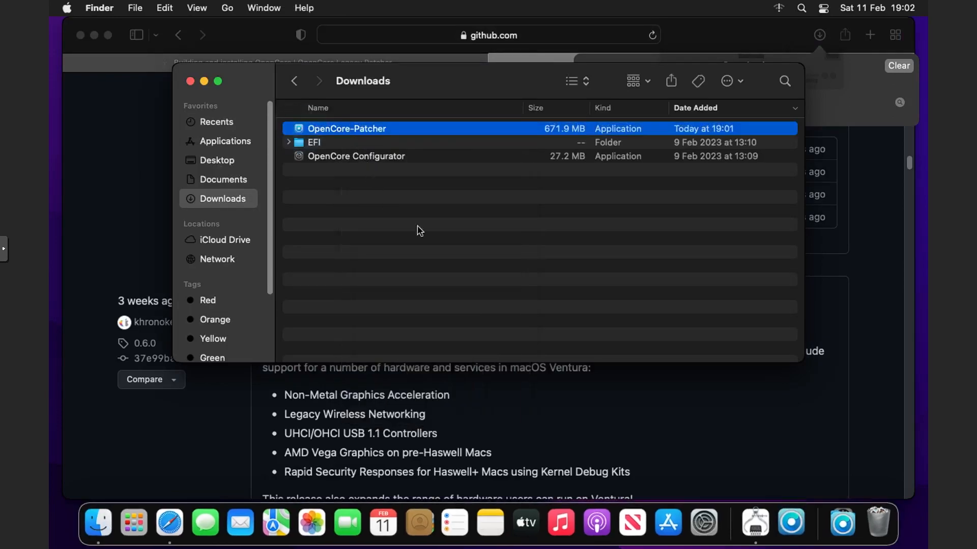
{"action": "mouse_move", "coordinate": [470, 250]}
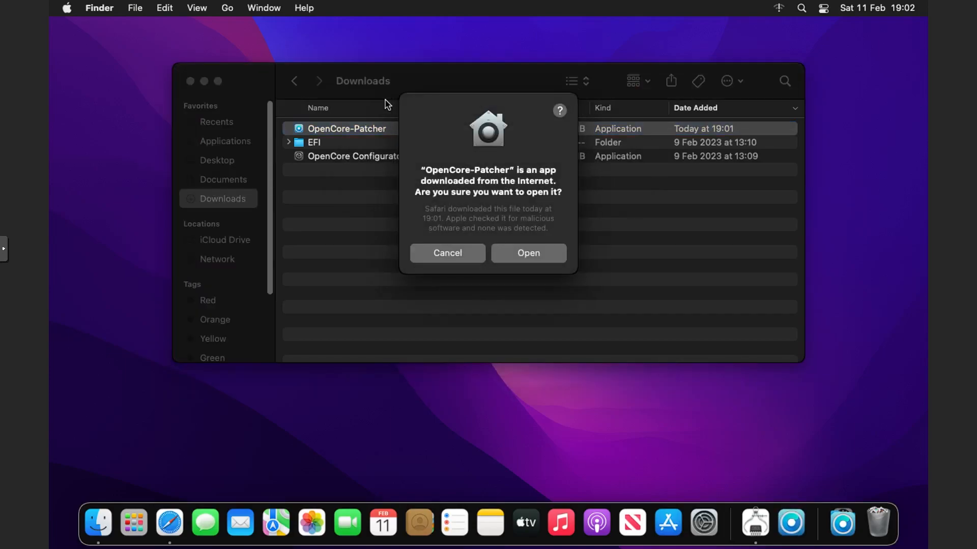
{"action": "left_click", "coordinate": [529, 253]}
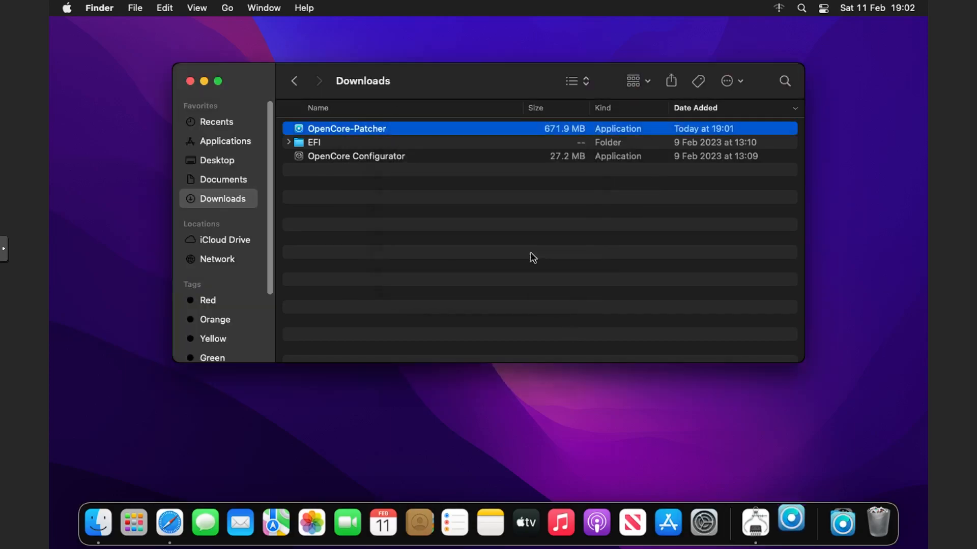
{"action": "double_click", "coordinate": [345, 128]}
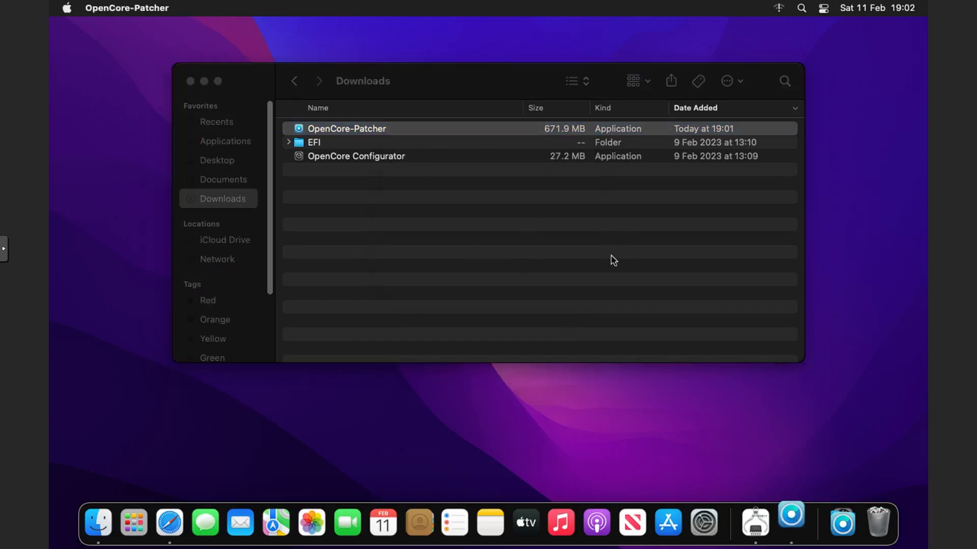
{"action": "double_click", "coordinate": [345, 129]}
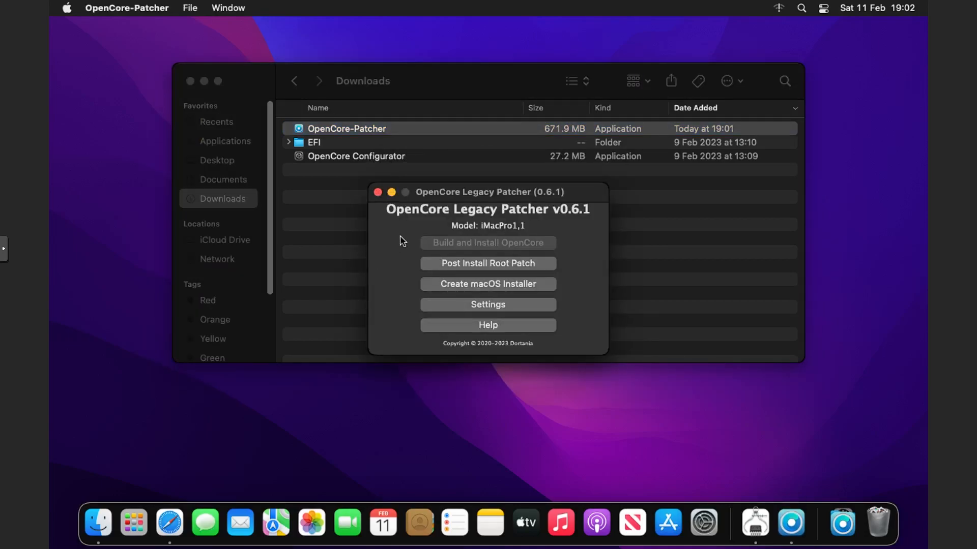
- Start Post Install Root Patching for Nvidia Kepler and relaunch as root with the admin password
{"action": "left_click", "coordinate": [489, 264]}
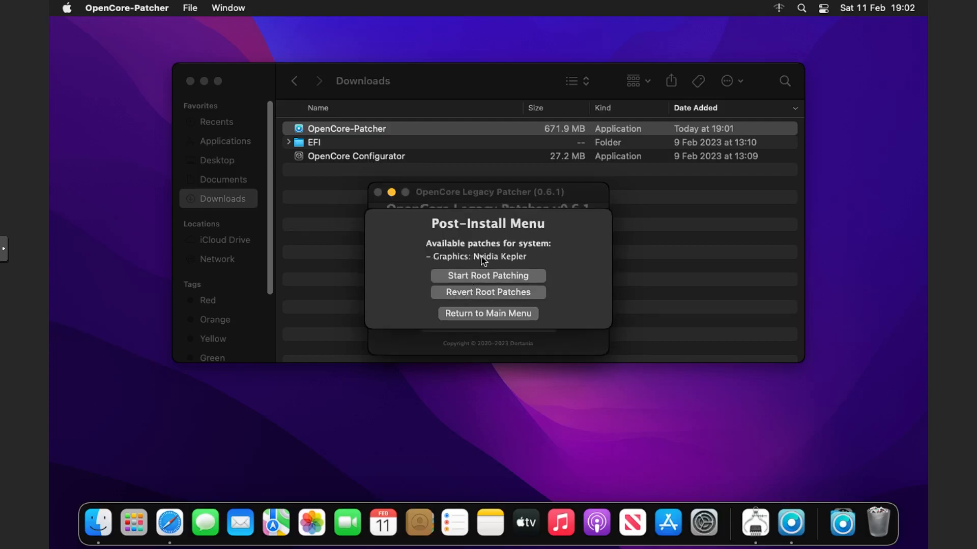
{"action": "mouse_move", "coordinate": [533, 262]}
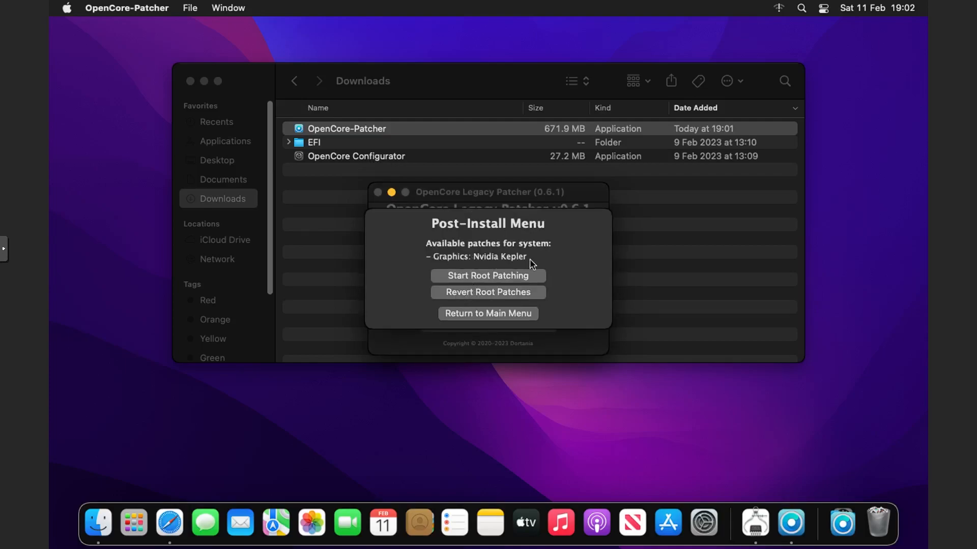
{"action": "mouse_move", "coordinate": [499, 286]}
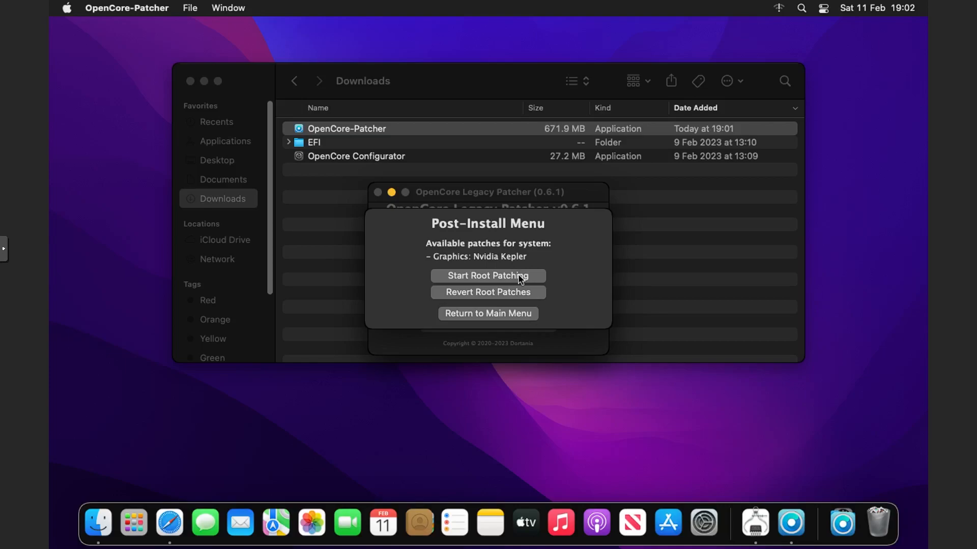
{"action": "left_click", "coordinate": [488, 275]}
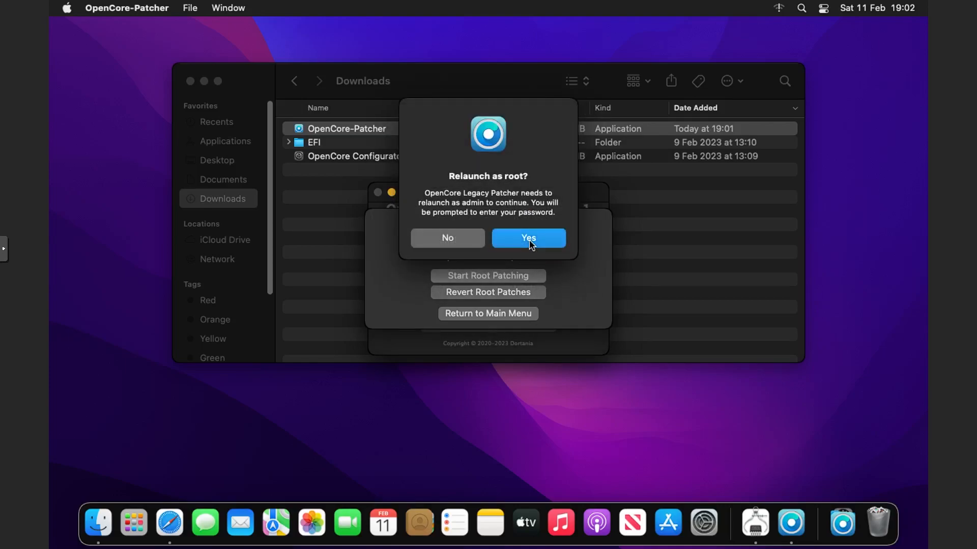
{"action": "left_click", "coordinate": [529, 238]}
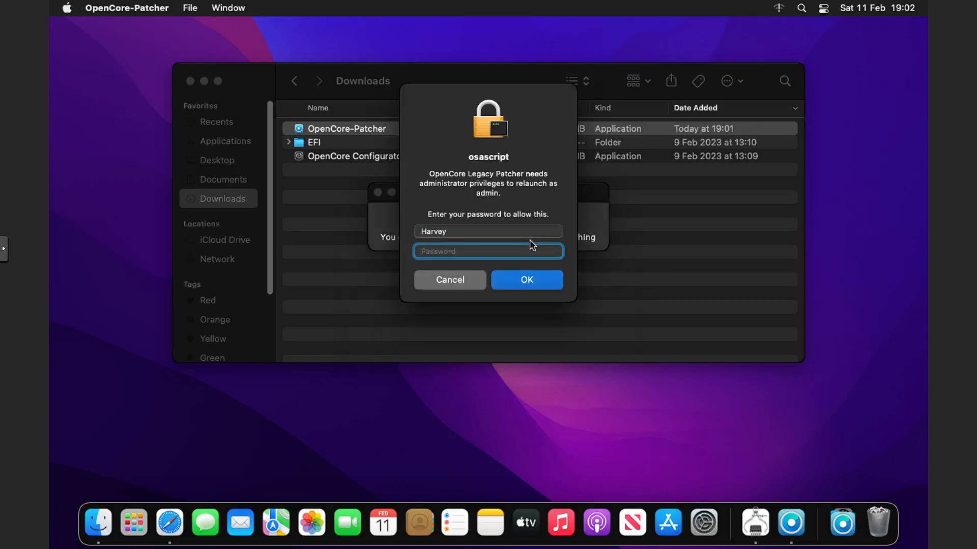
{"action": "type", "text": "password"}
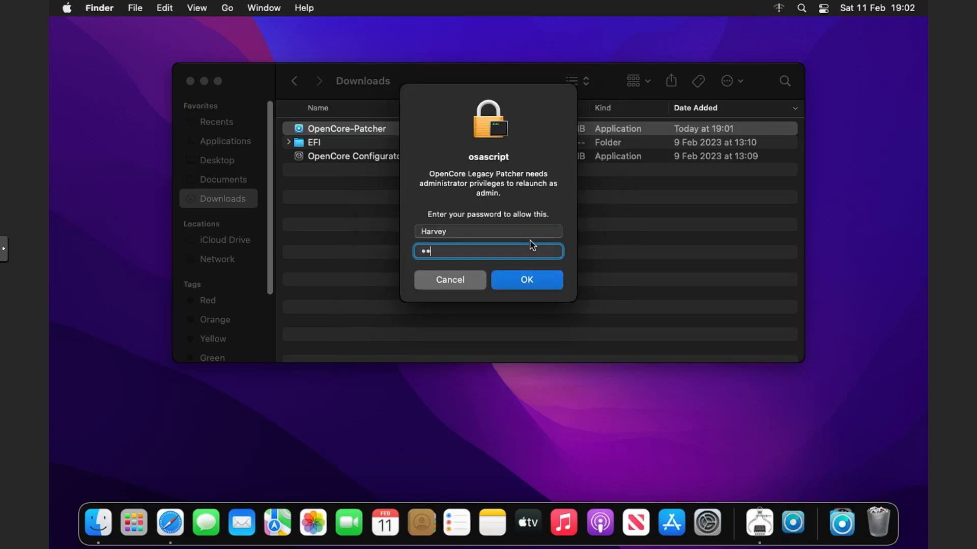
{"action": "left_click", "coordinate": [527, 279]}
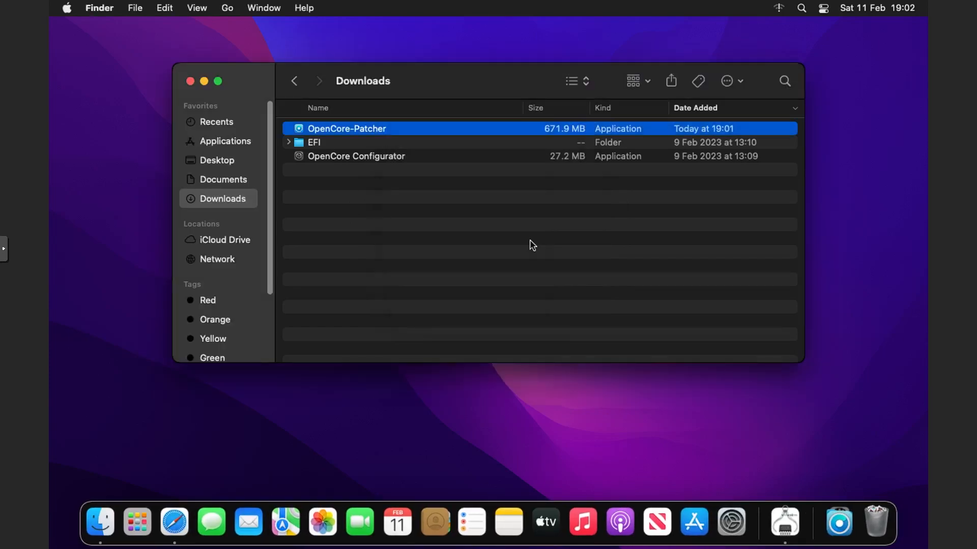
- Relaunch the patcher, let root patching finish, and restart the computer
{"action": "double_click", "coordinate": [346, 128]}
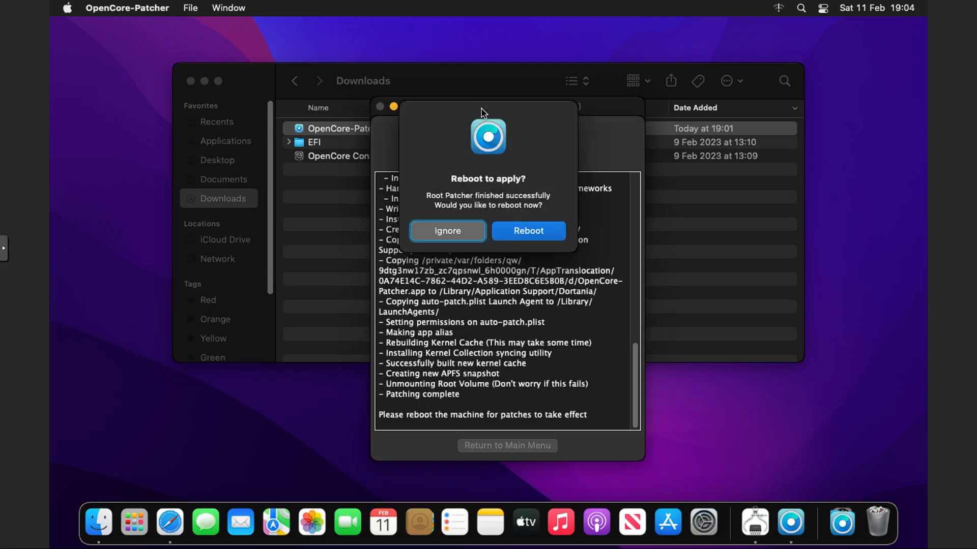
{"action": "mouse_move", "coordinate": [558, 237]}
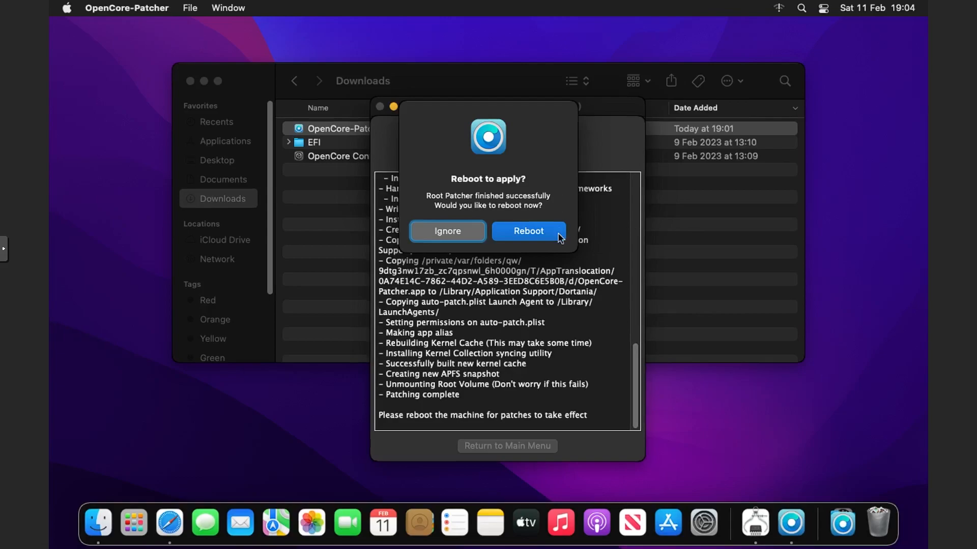
{"action": "left_click", "coordinate": [528, 231]}
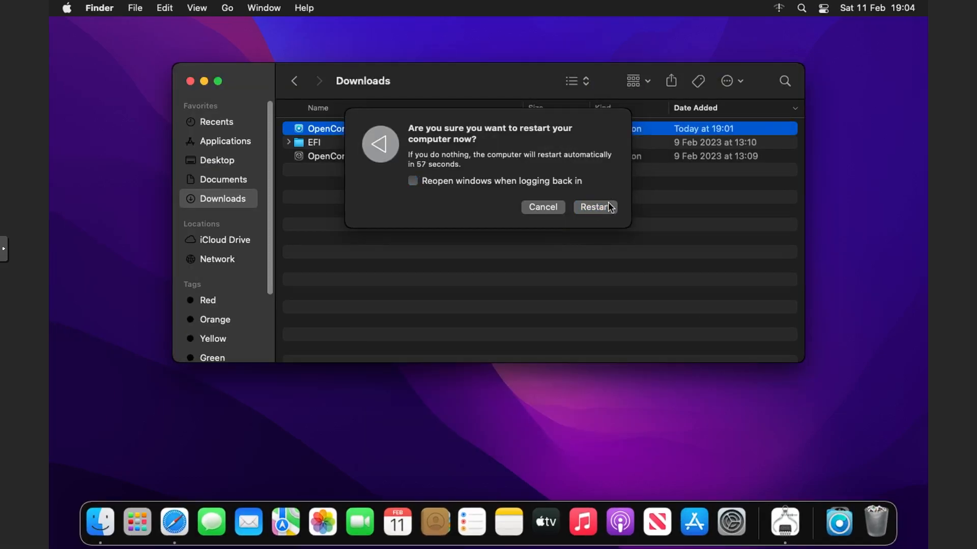
{"action": "left_click", "coordinate": [594, 207]}
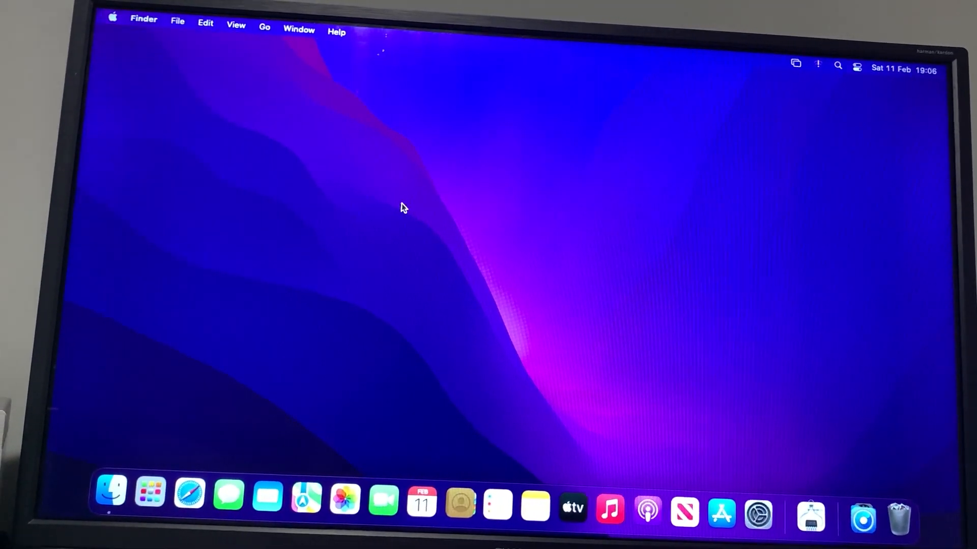
- Verify the System Report's Graphics/Displays now lists the NVIDIA GeForce GT 630
{"action": "left_click", "coordinate": [114, 16]}
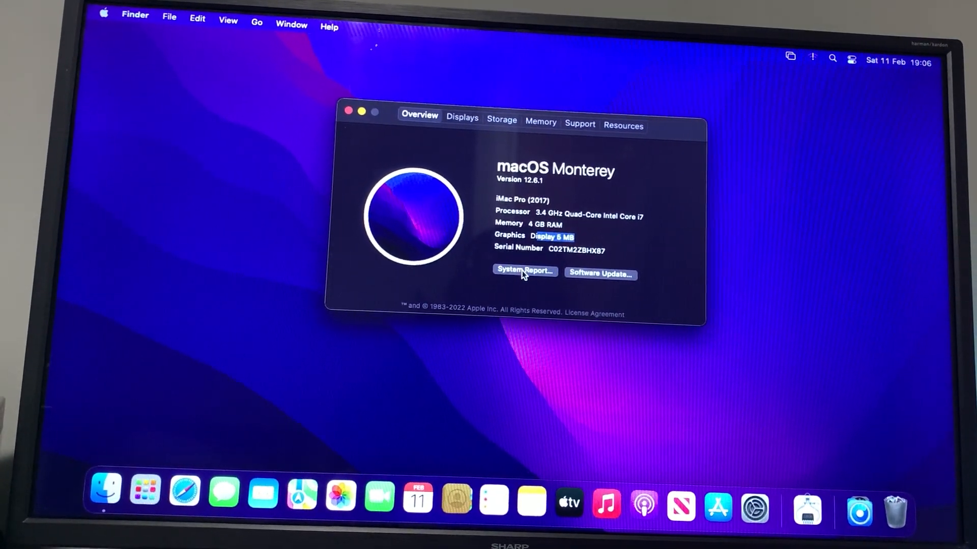
{"action": "left_click", "coordinate": [525, 271]}
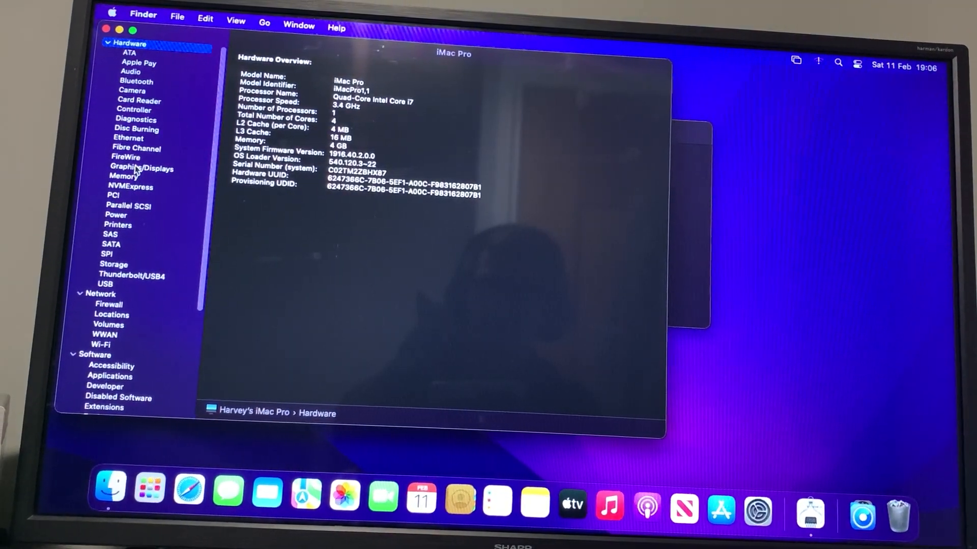
{"action": "left_click", "coordinate": [141, 169]}
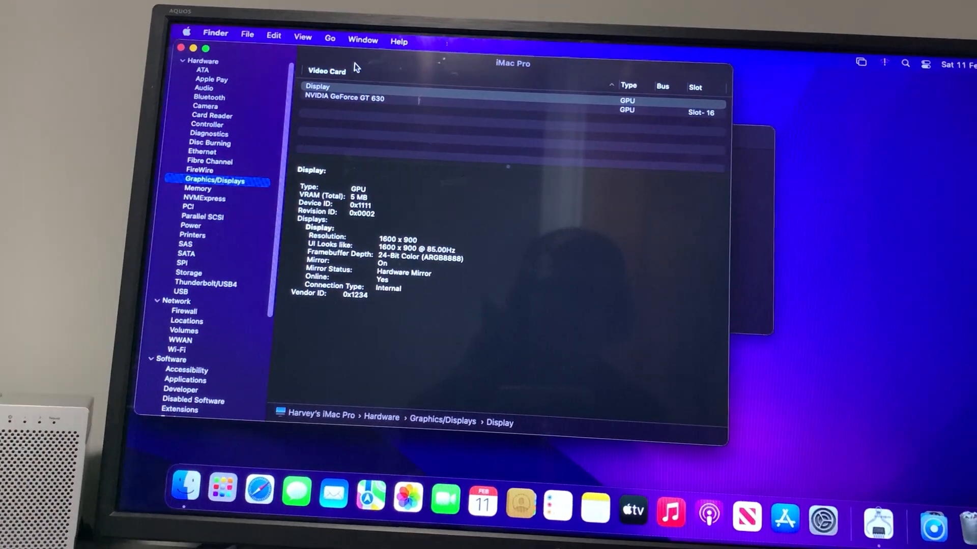
{"action": "left_click", "coordinate": [344, 97]}
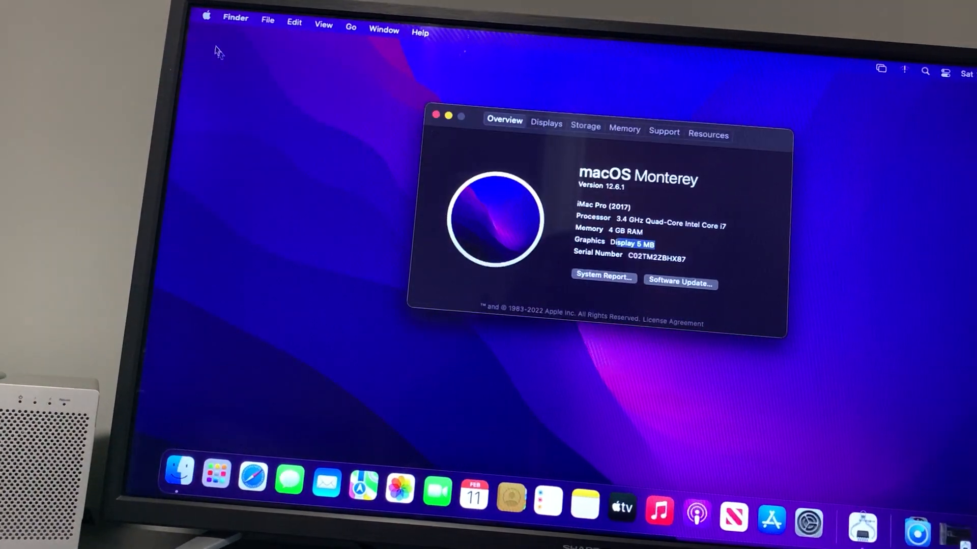
- Set the UMC SHARP display to Scaled resolution in Displays settings, listing 1080p, 720p and 1366×768
{"action": "left_click", "coordinate": [432, 119]}
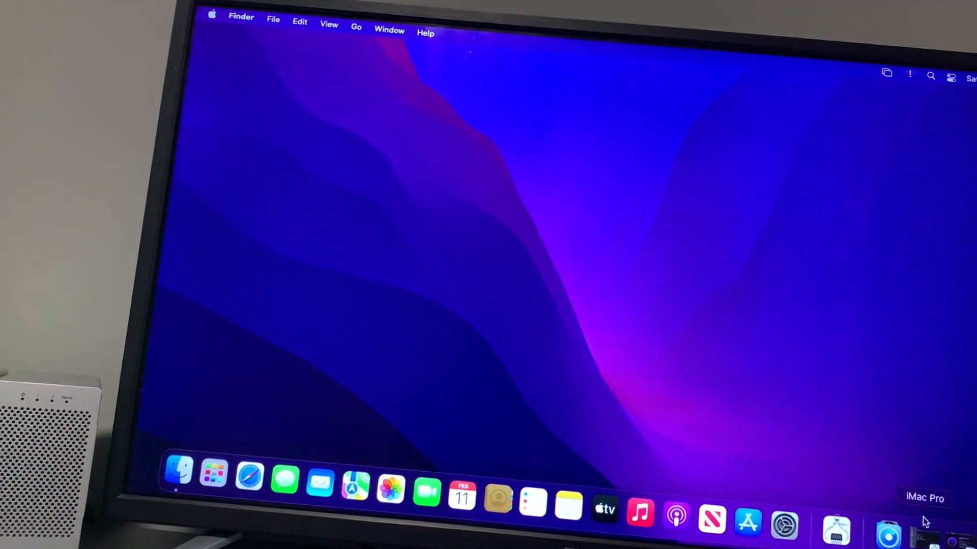
{"action": "left_click", "coordinate": [215, 14]}
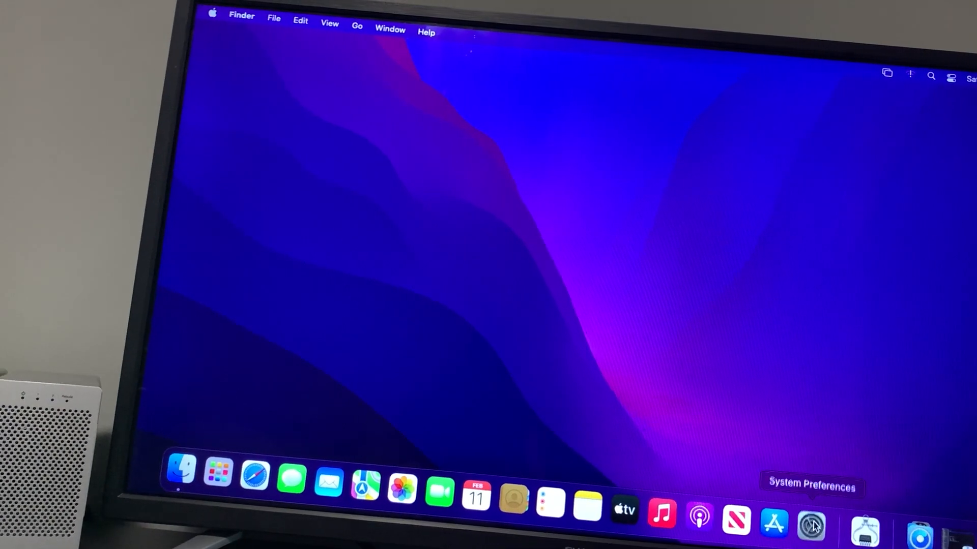
{"action": "left_click", "coordinate": [812, 526]}
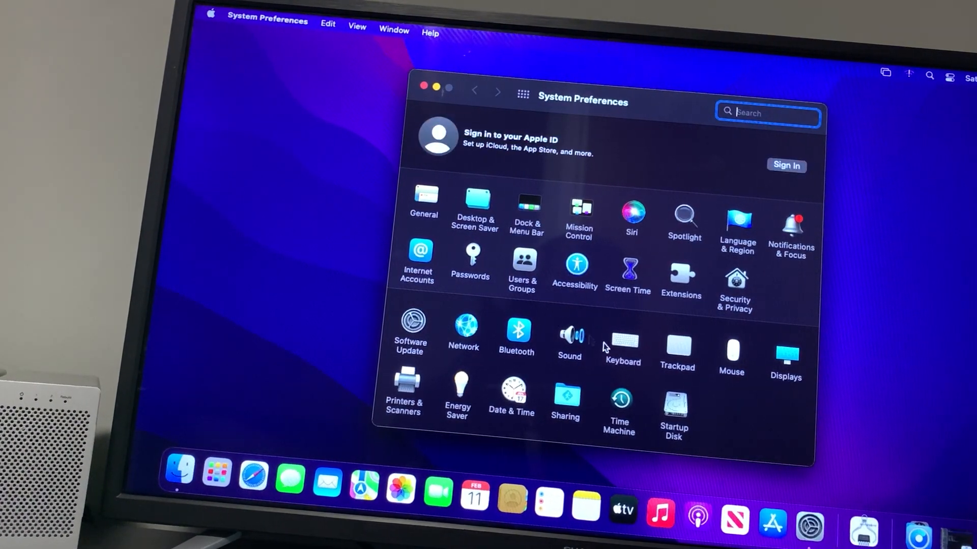
{"action": "left_click", "coordinate": [783, 350]}
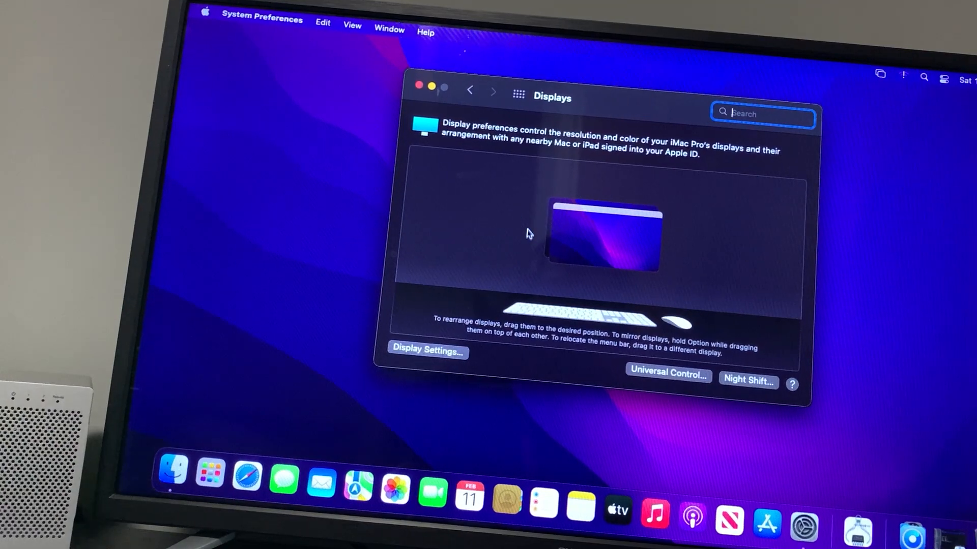
{"action": "left_click", "coordinate": [428, 351]}
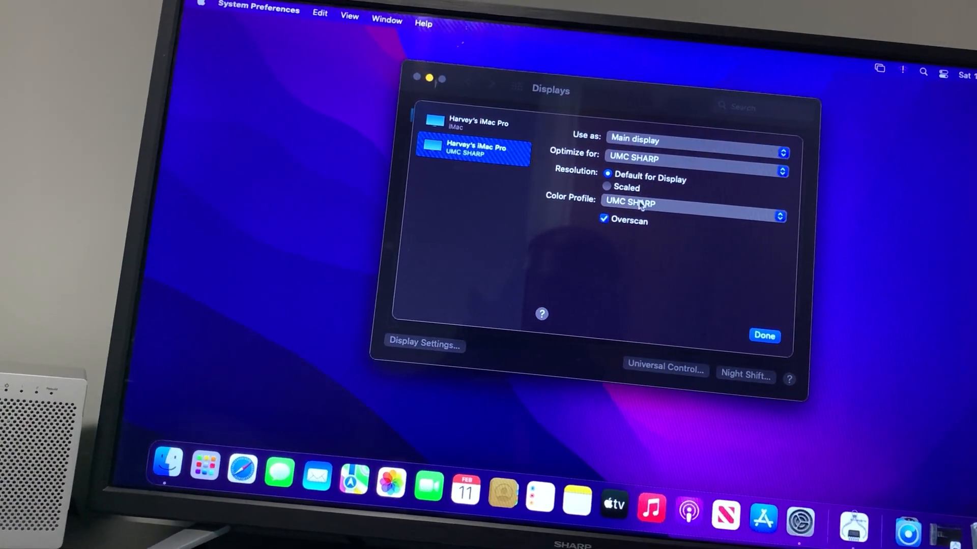
{"action": "left_click", "coordinate": [607, 187]}
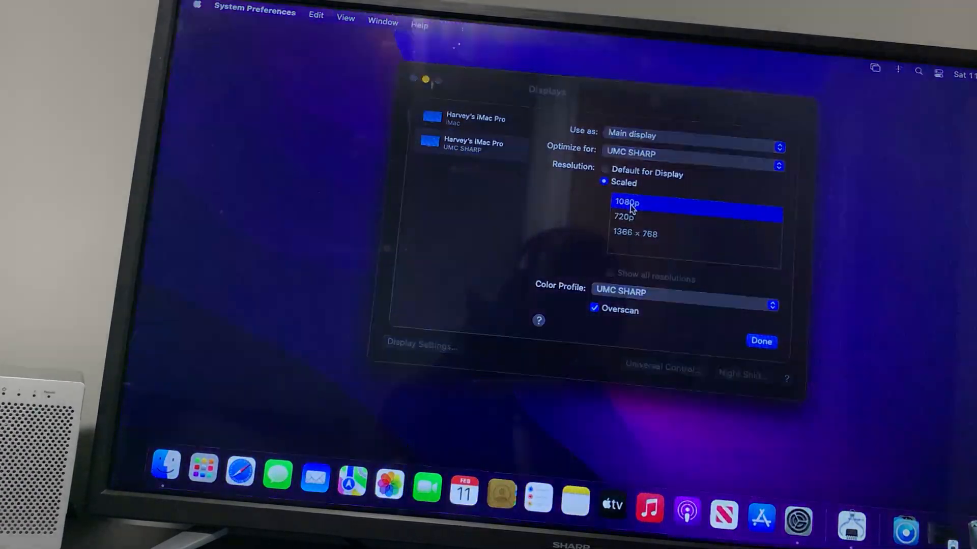